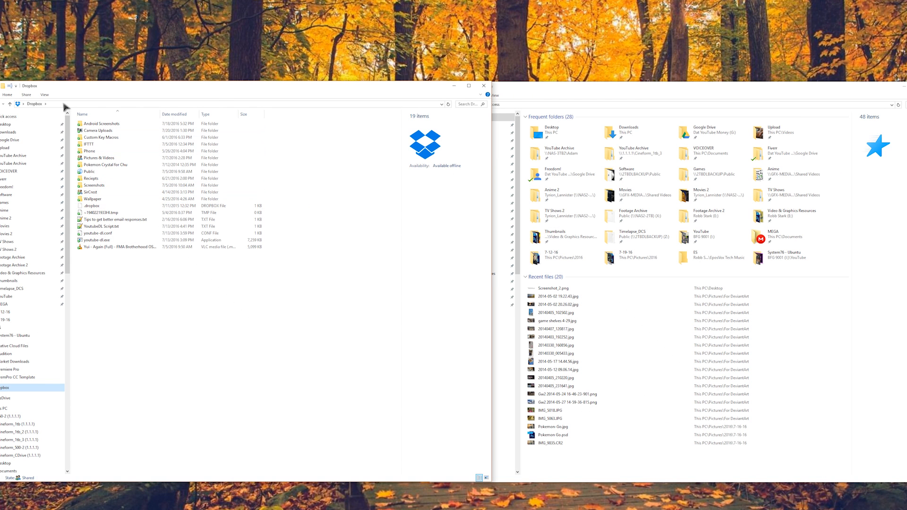
Open Dropbox's Phone folder and name a new folder 'IG Photo'.
{"action": "double_click", "coordinate": [90, 152]}
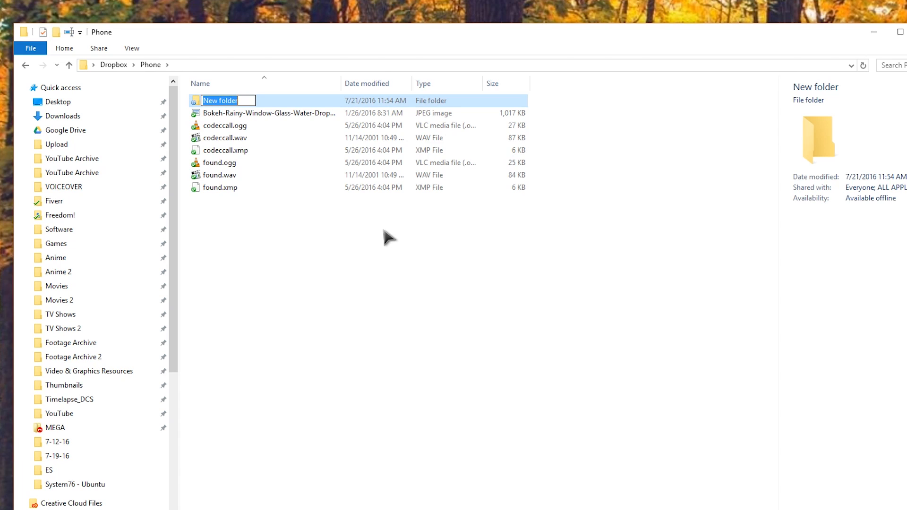
{"action": "type", "text": "IG Photo"}
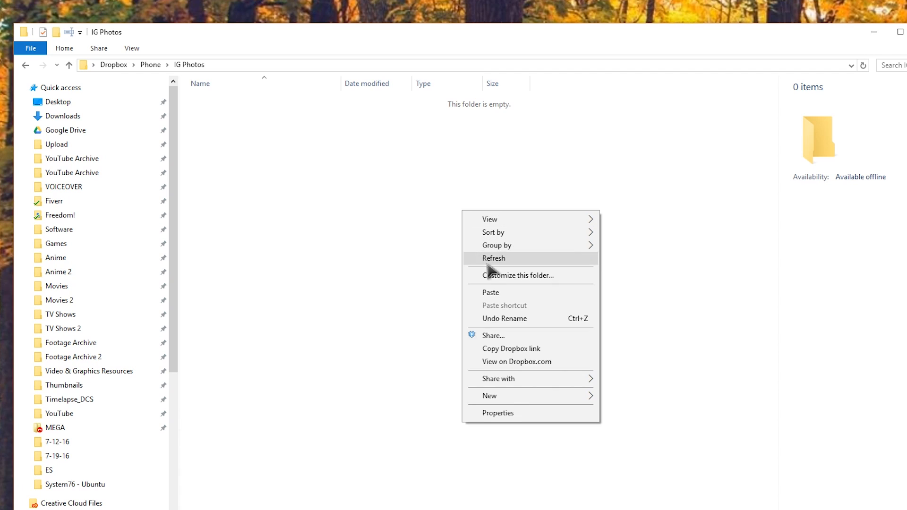
Add a TBT folder inside IG Photos, then share Aula-Keyboard.jpg to Instagram.
{"action": "left_click", "coordinate": [489, 396]}
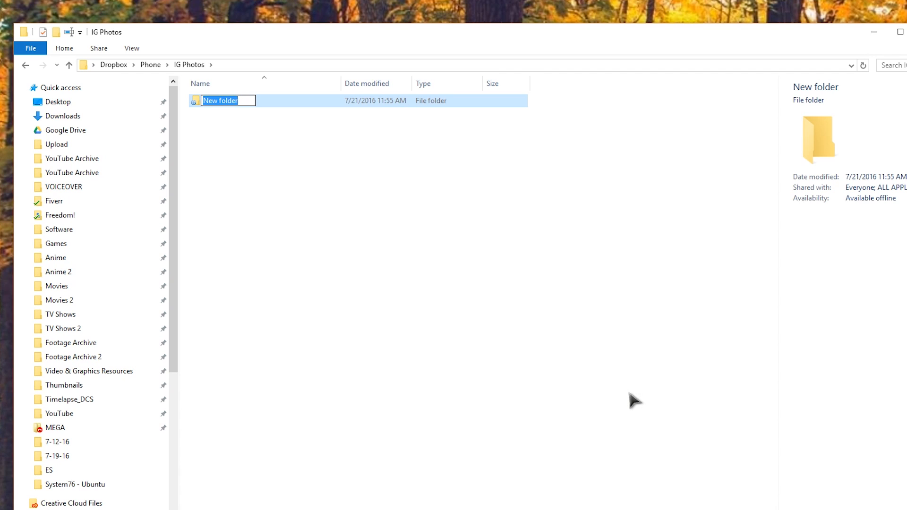
{"action": "type", "text": "TBT"}
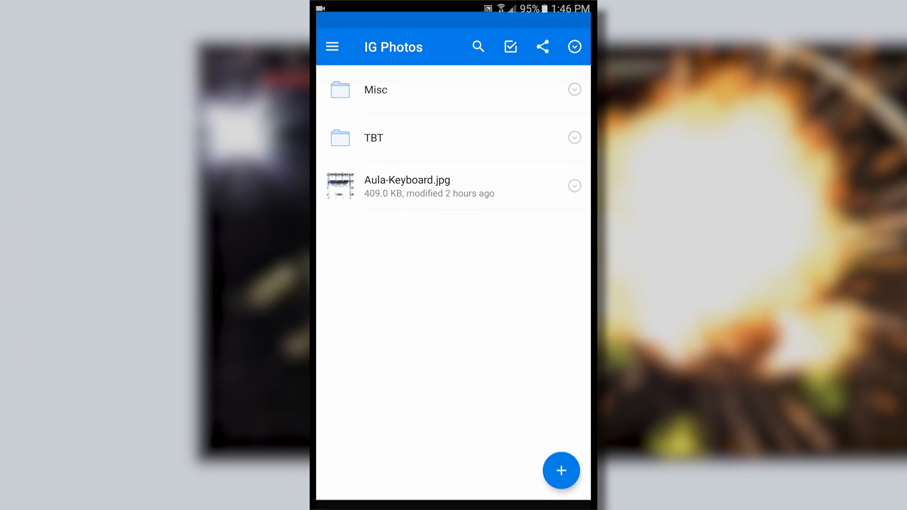
{"action": "left_click", "coordinate": [406, 184]}
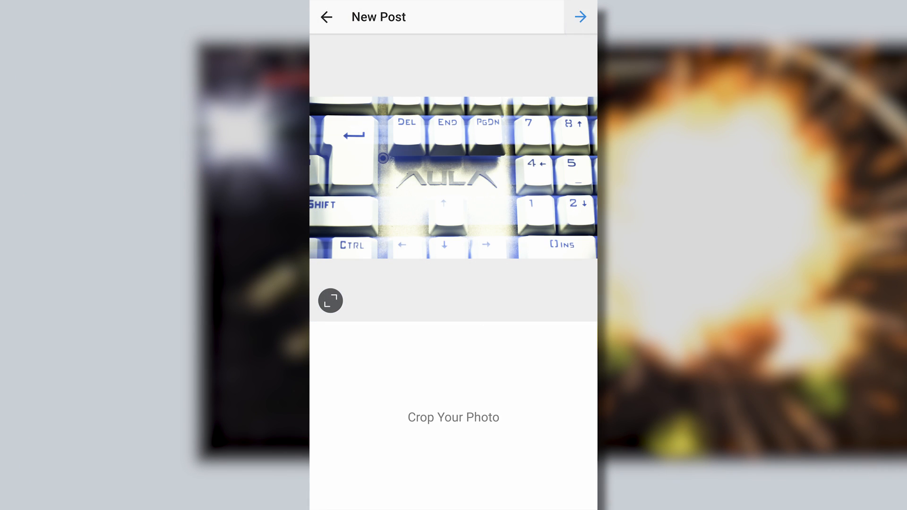
Accept the crop and share the photo captioned #videoedits #preview #keyboard.
{"action": "left_click", "coordinate": [580, 17]}
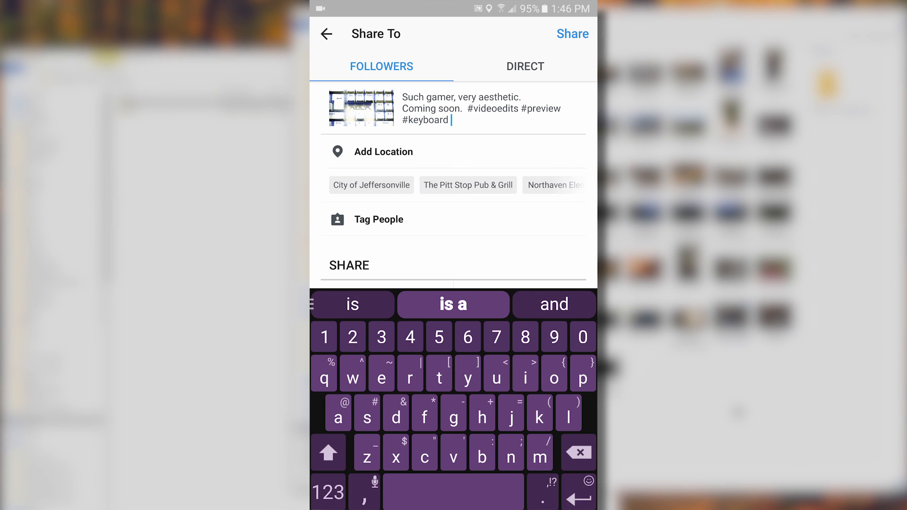
{"action": "left_click", "coordinate": [571, 34]}
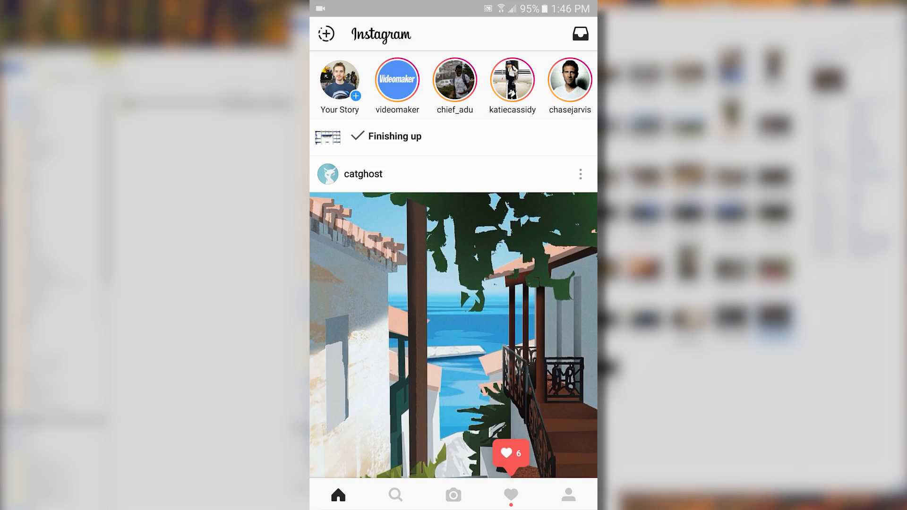